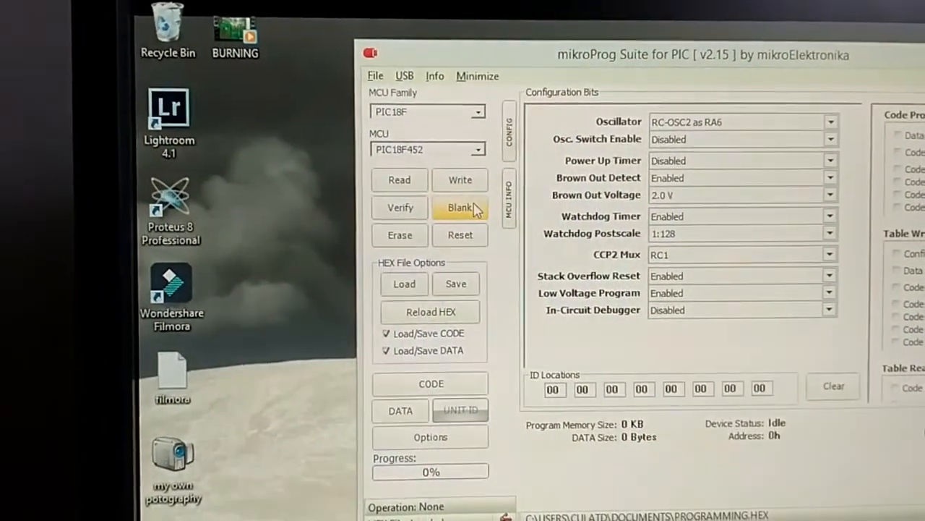
# Blank-check the PIC18F452 and dismiss the 'Device is Blank!' message
pyautogui.click(461, 208)
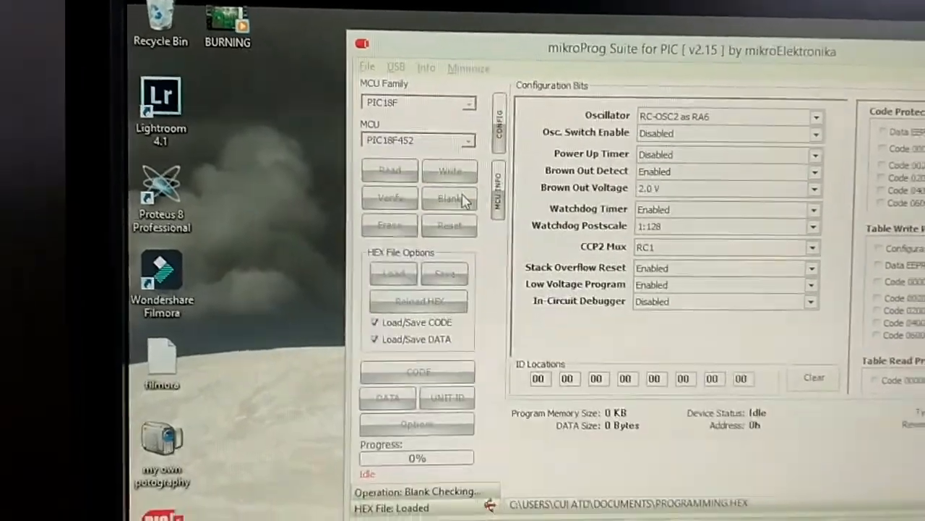
pyautogui.click(451, 199)
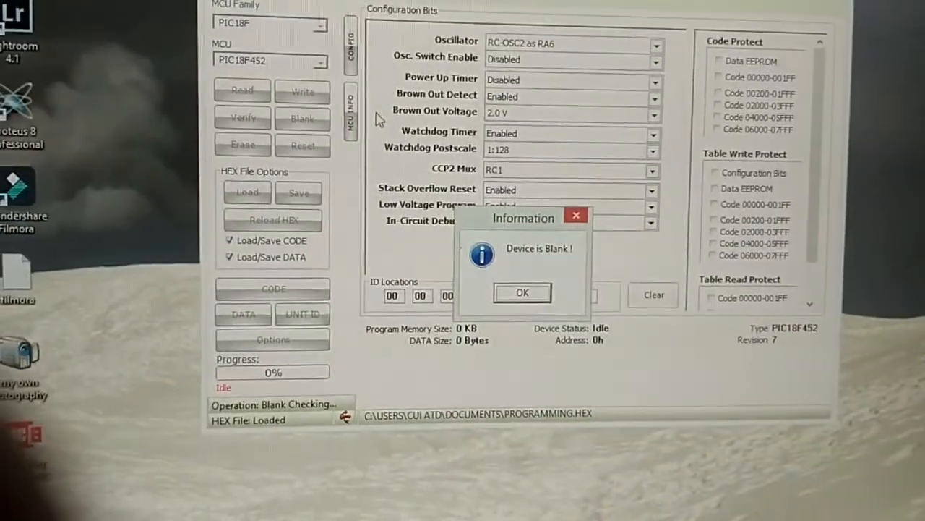
pyautogui.click(521, 292)
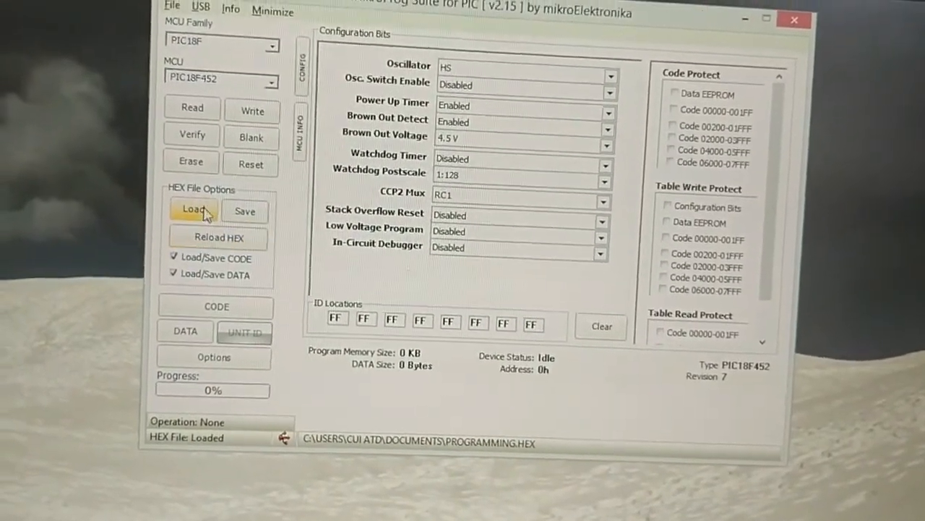
# Load PROGRAMMING.HEX, applying HS oscillator and 4.5 V brown-out configuration bits
pyautogui.click(192, 209)
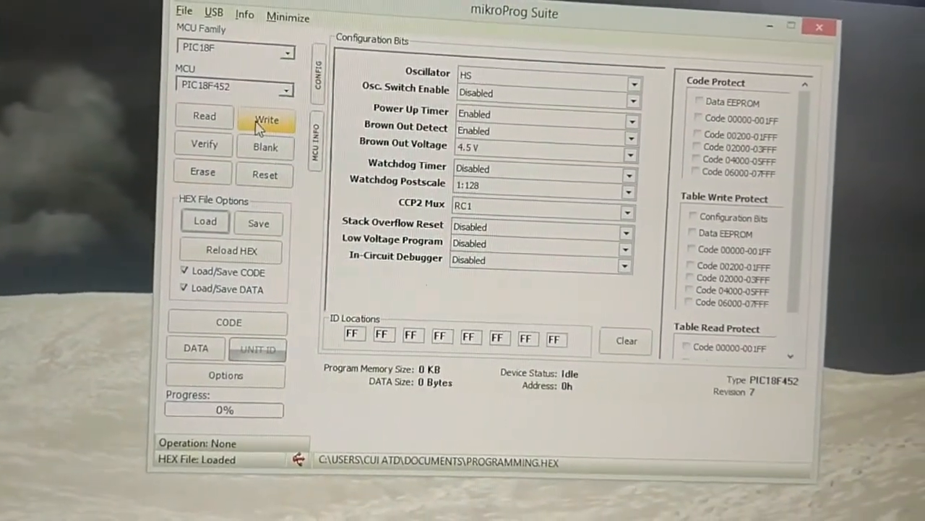
# Write the loaded HEX to the PIC18F452 and wait for verification to finish
pyautogui.click(267, 120)
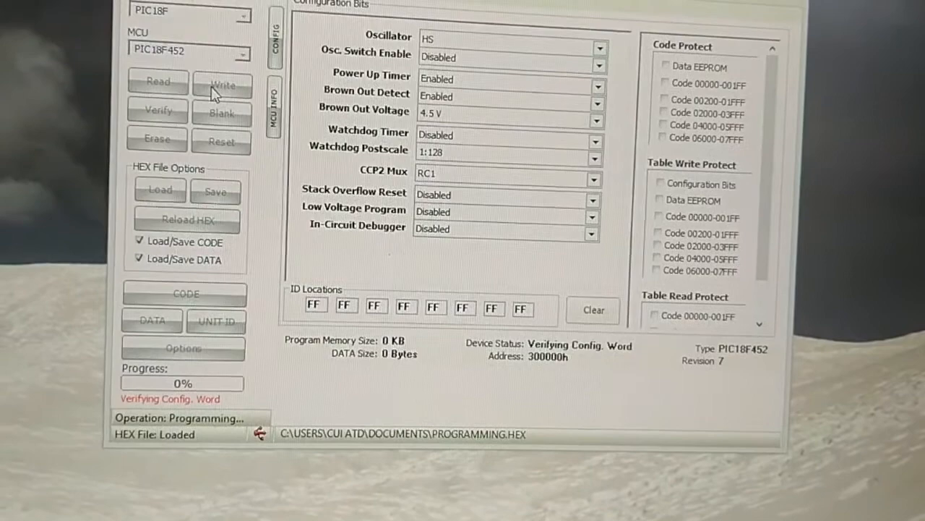
pyautogui.click(224, 87)
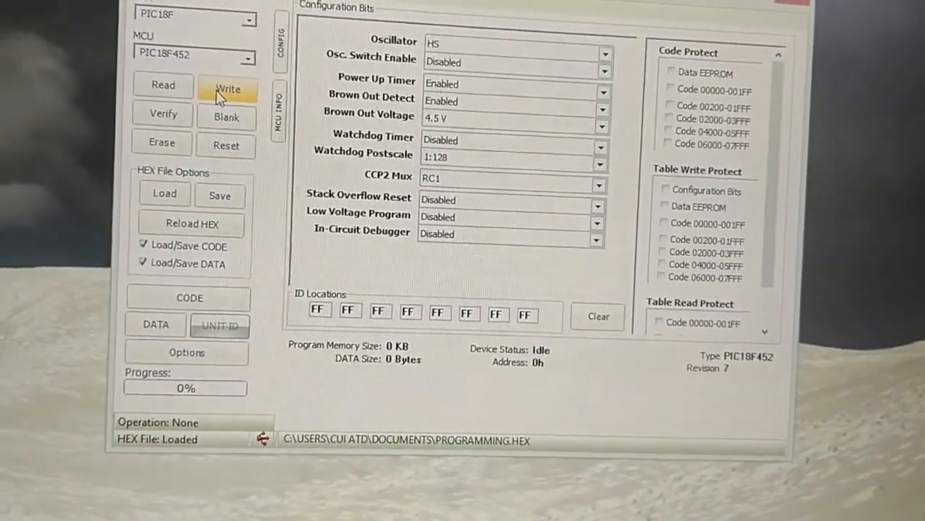